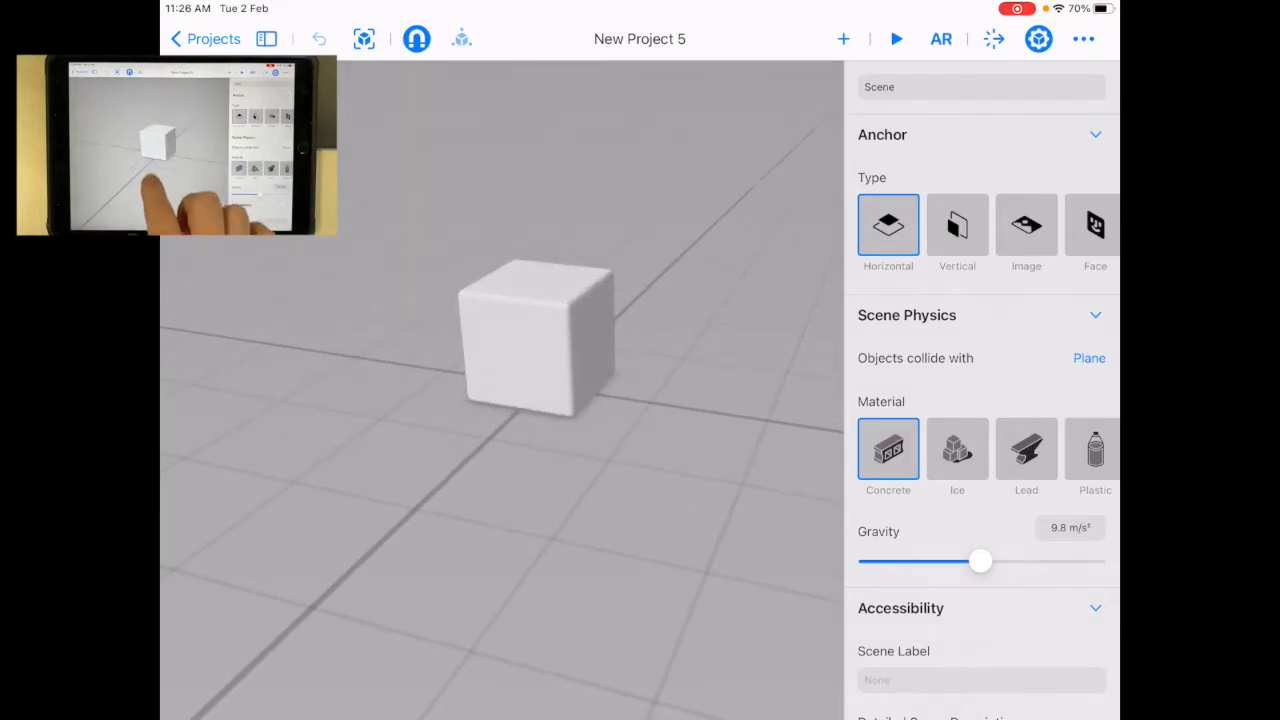
Step: Select the default box and delete it, leaving the scene empty
left_click(536, 340)
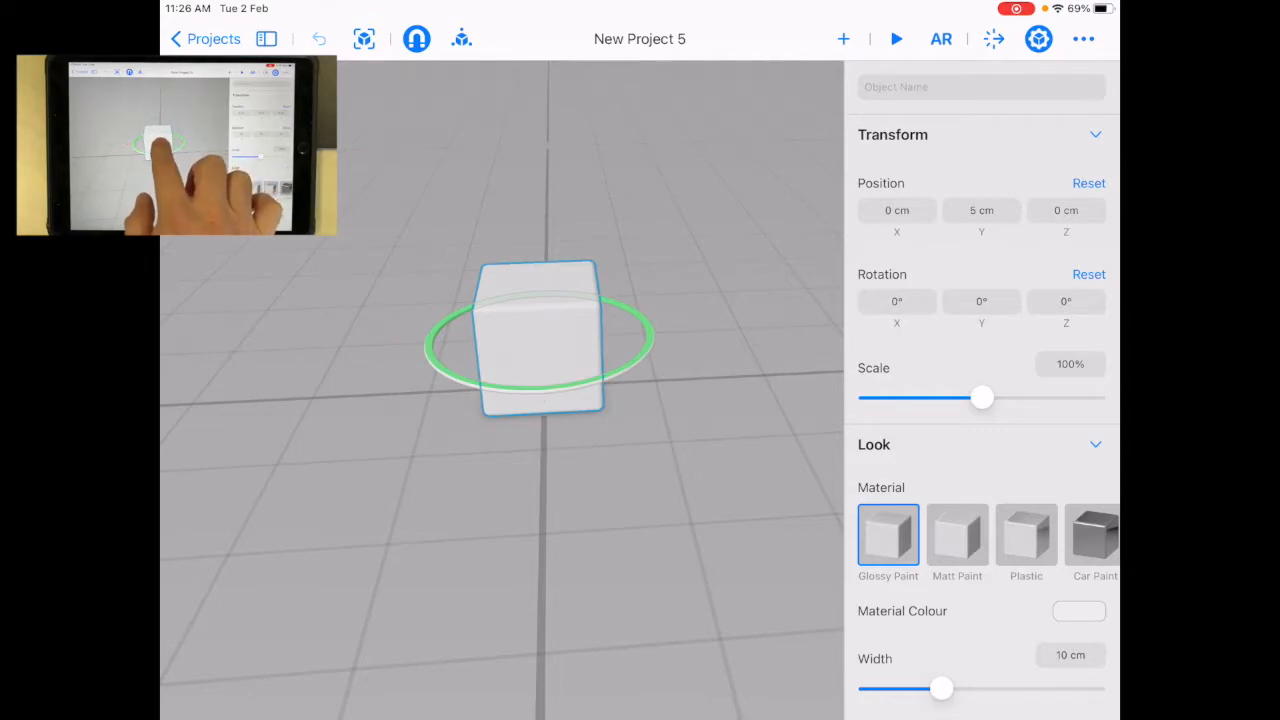
left_click(544, 340)
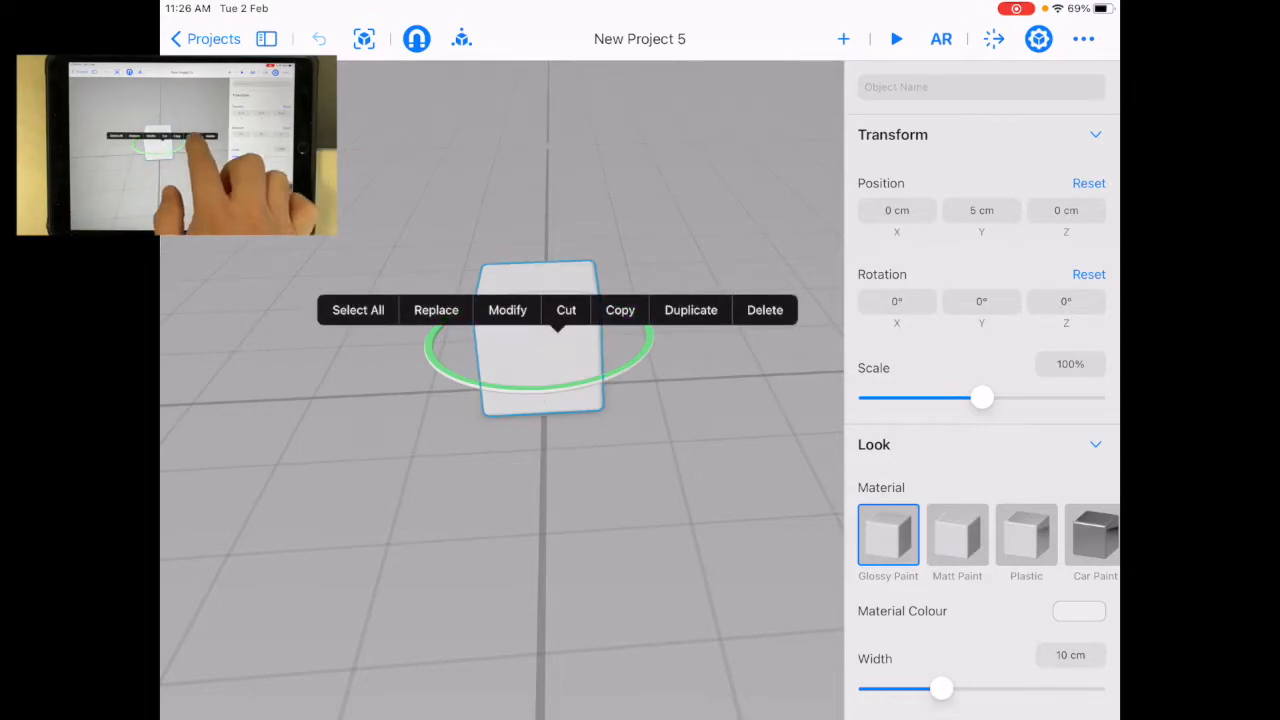
left_click(764, 308)
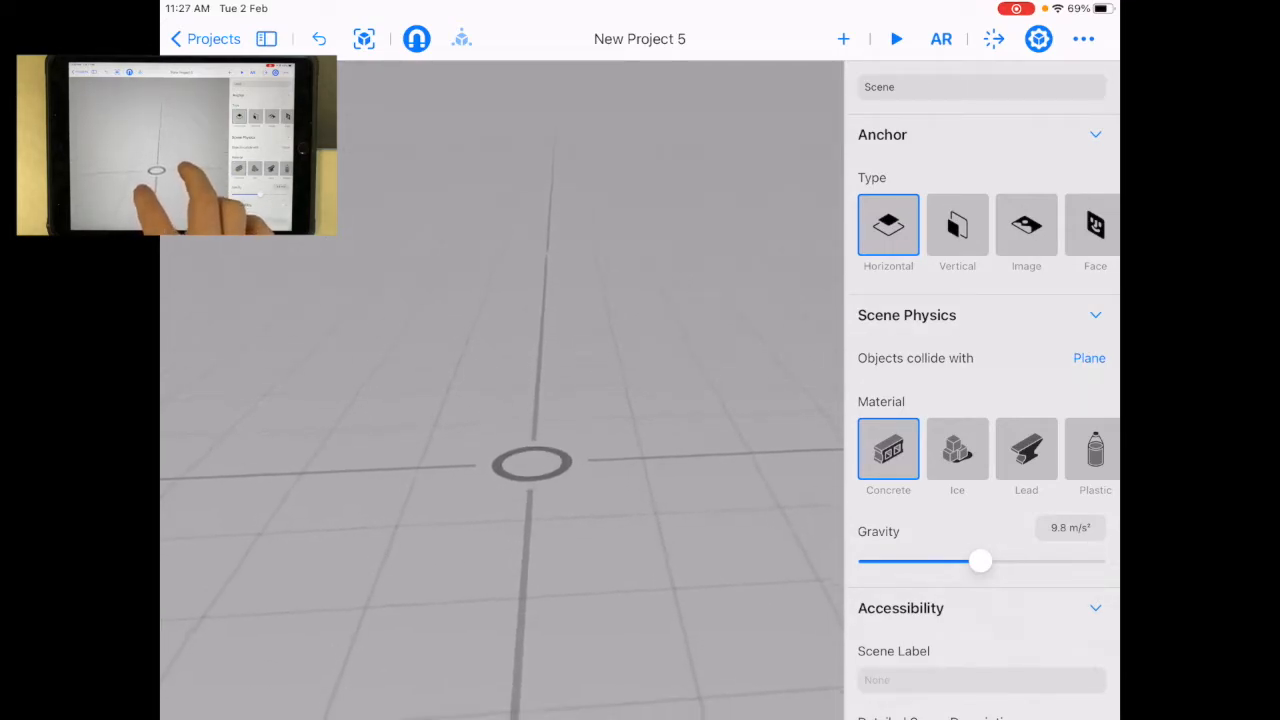
Step: Add a cube from the Content Library's Shapes section to the scene
left_click(842, 38)
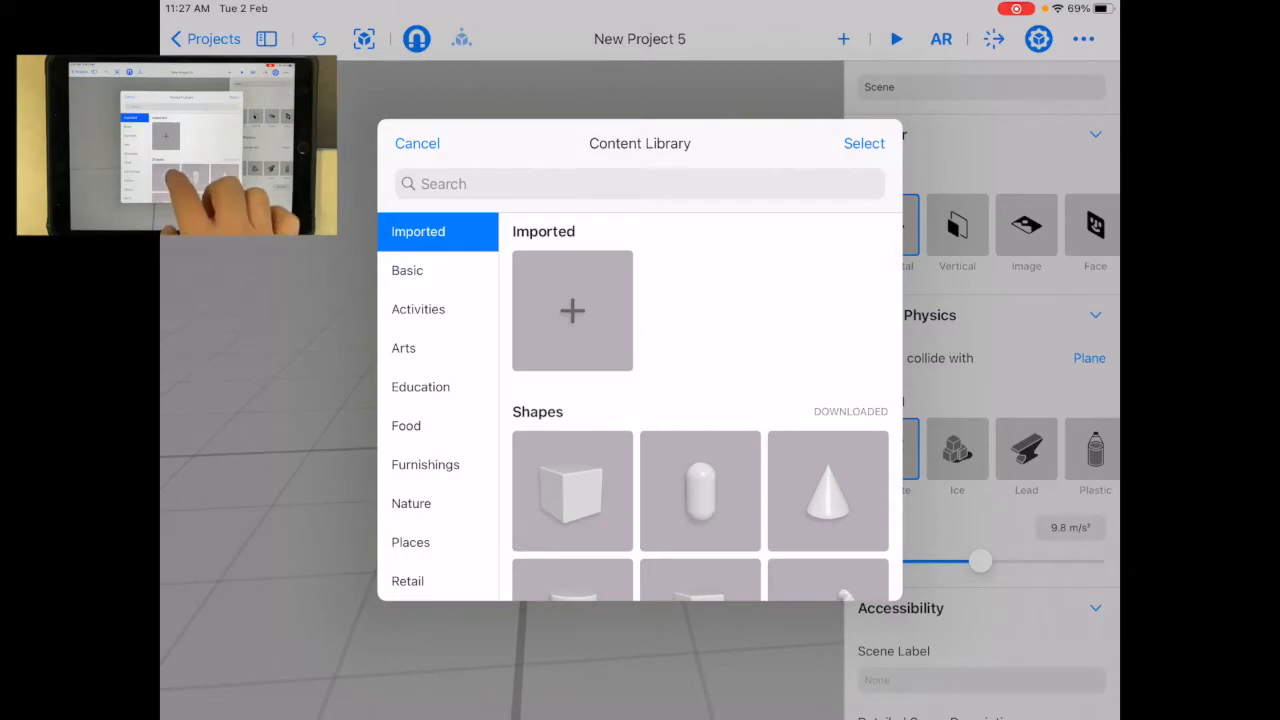
left_click(572, 490)
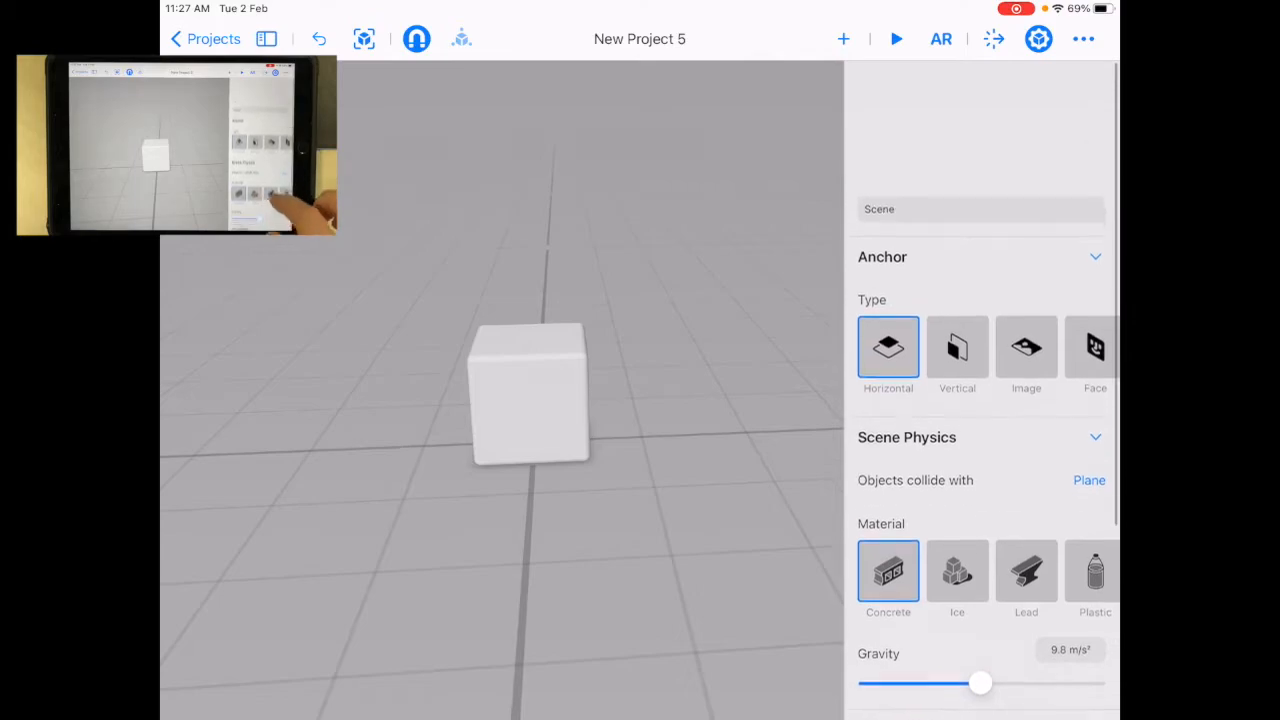
scroll("down", 3)
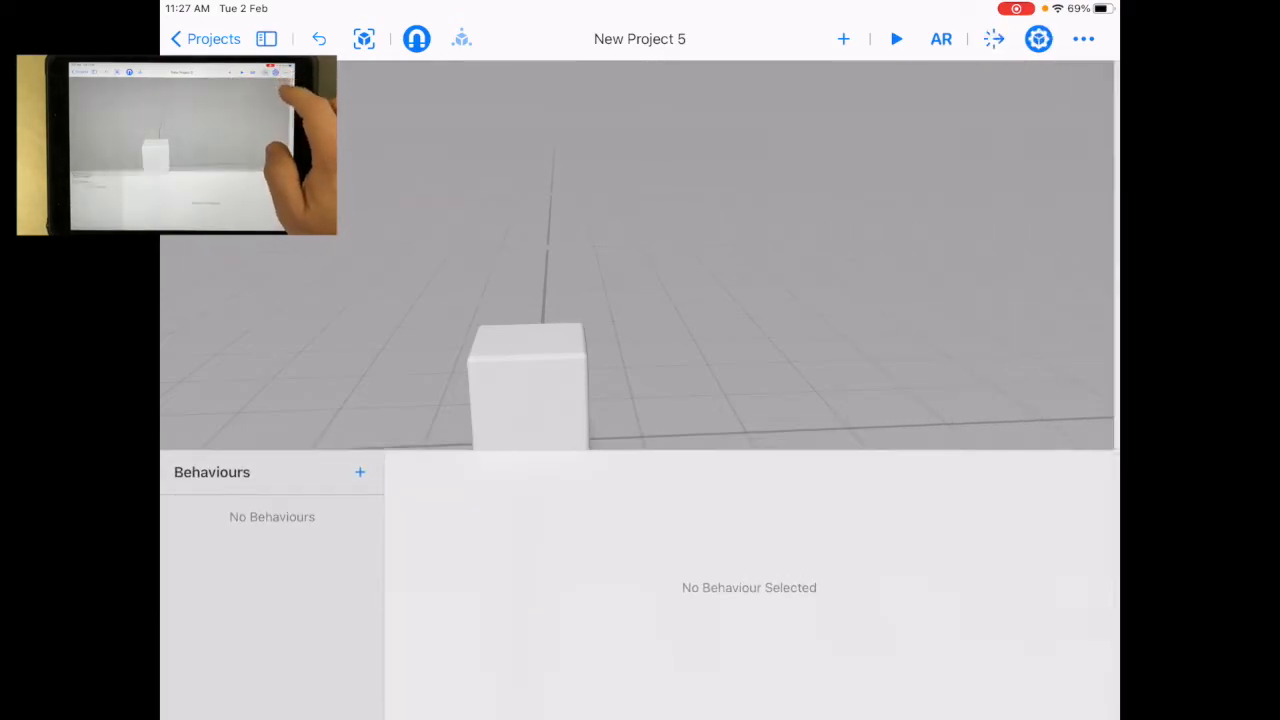
Step: Select the box and try the Scale slider at 81% and 140% before returning it to 100%
left_click(528, 390)
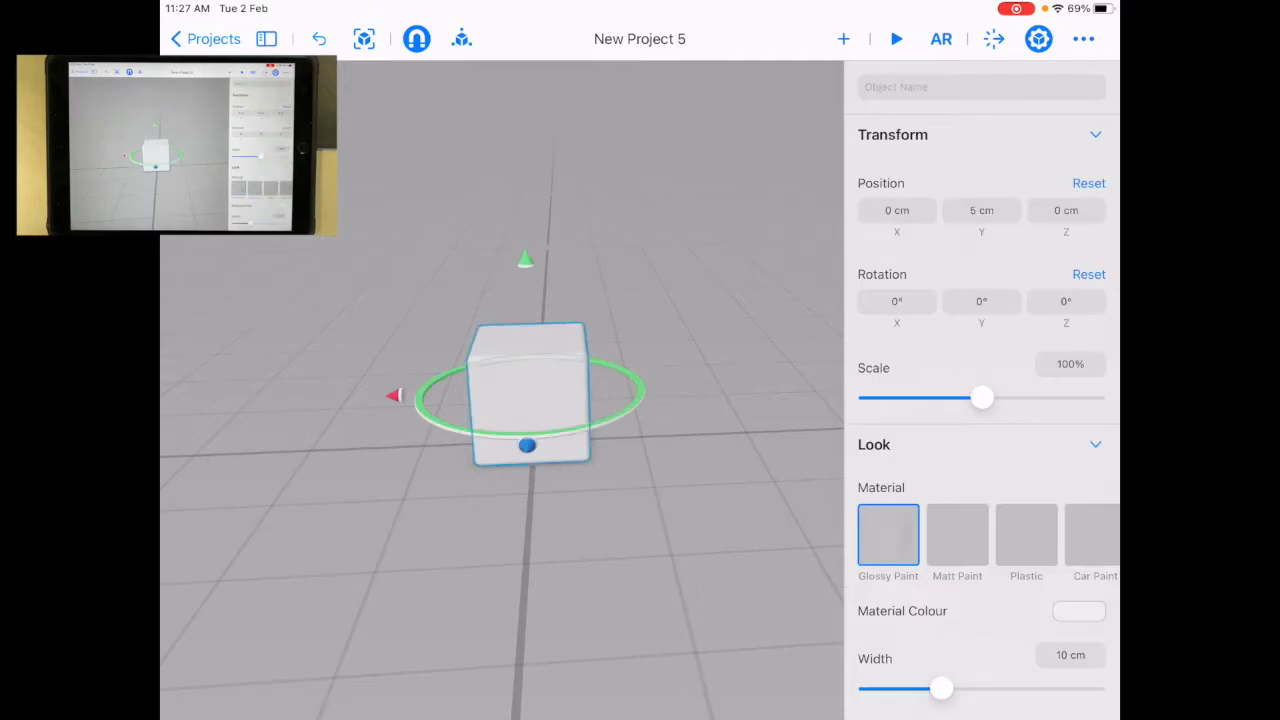
left_click_drag(982, 396, 972, 396)
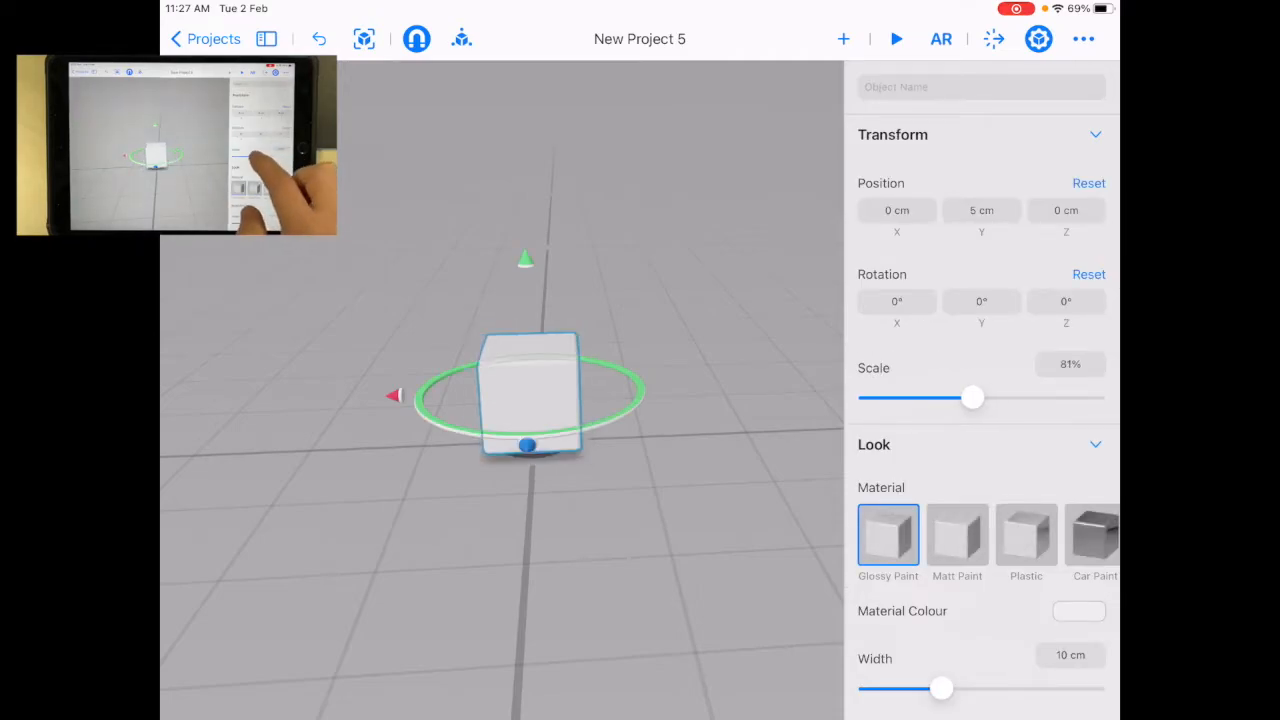
left_click_drag(972, 396, 996, 396)
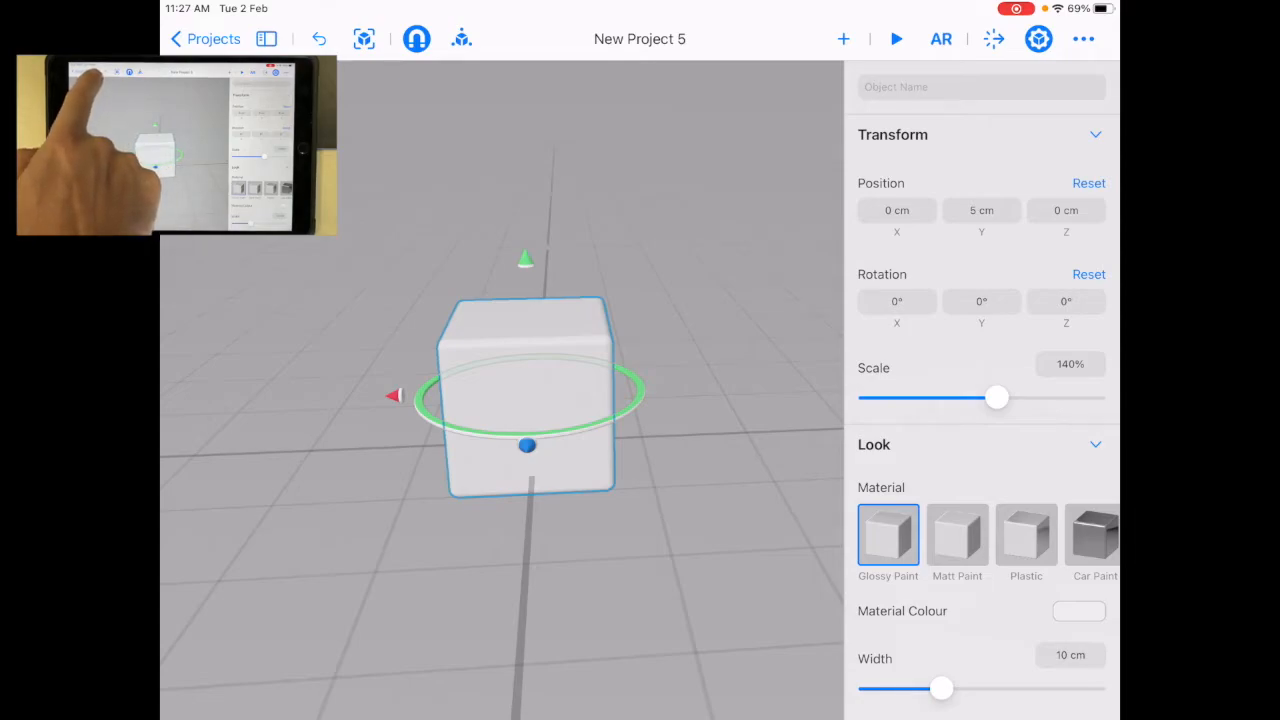
left_click_drag(996, 398, 982, 398)
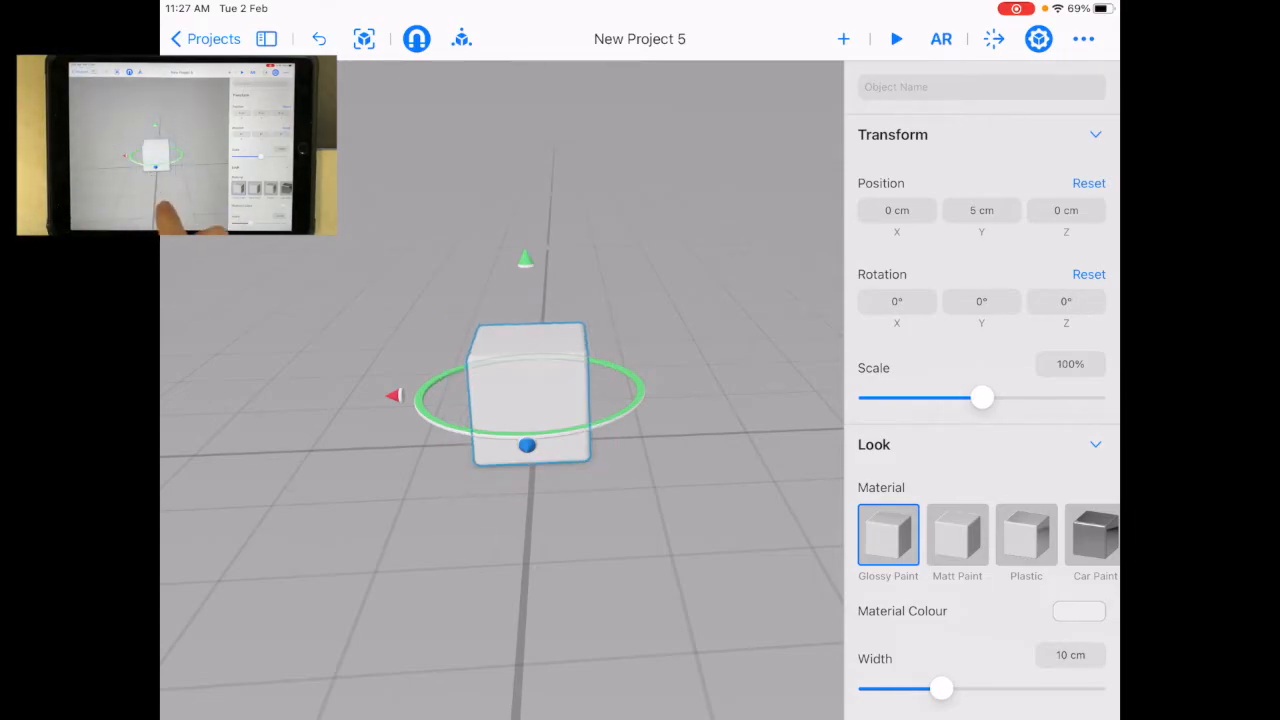
scroll("down", 3)
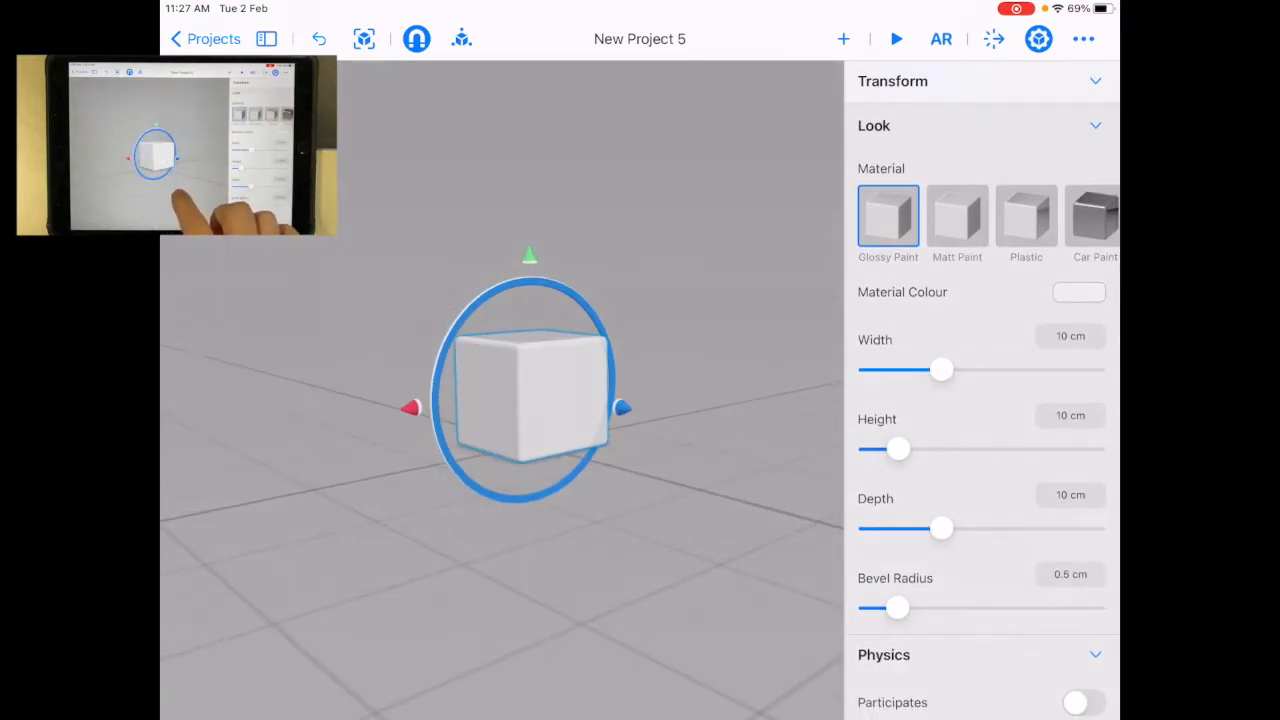
Step: Set the box to about 3 cm wide, 27.6 cm tall and 27.2 cm deep
left_click_drag(940, 368, 912, 368)
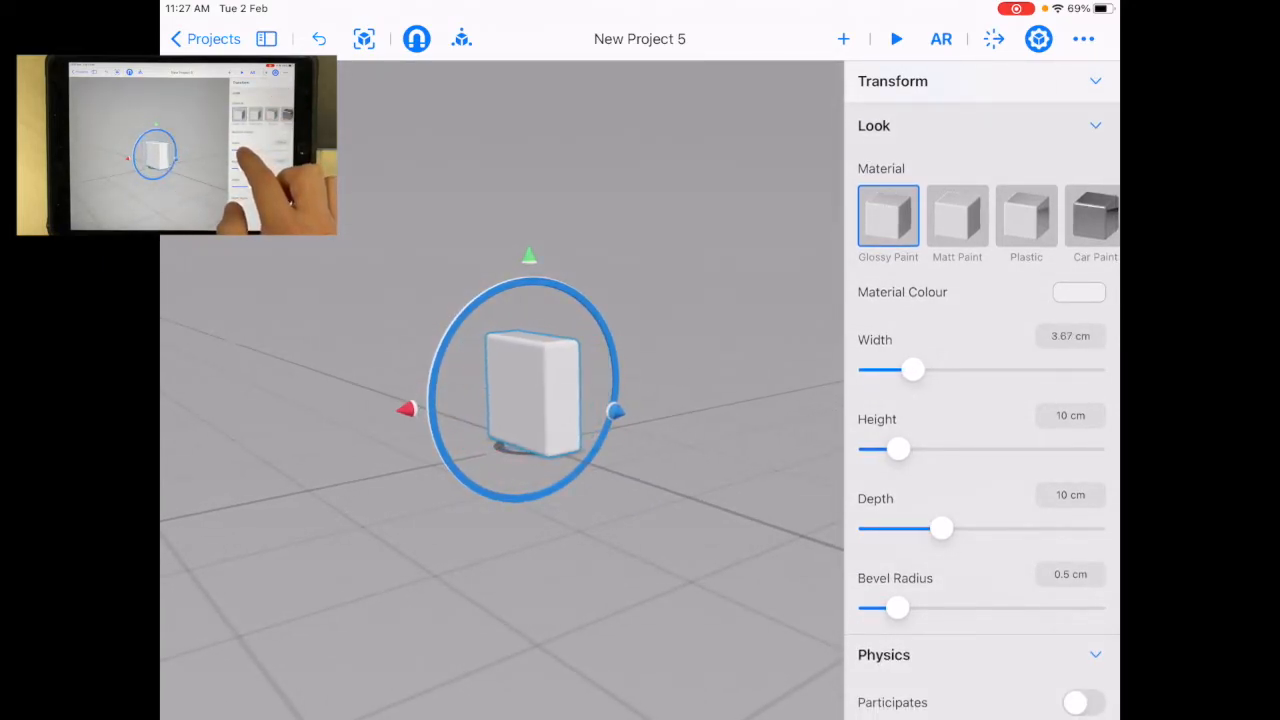
left_click_drag(896, 448, 924, 448)
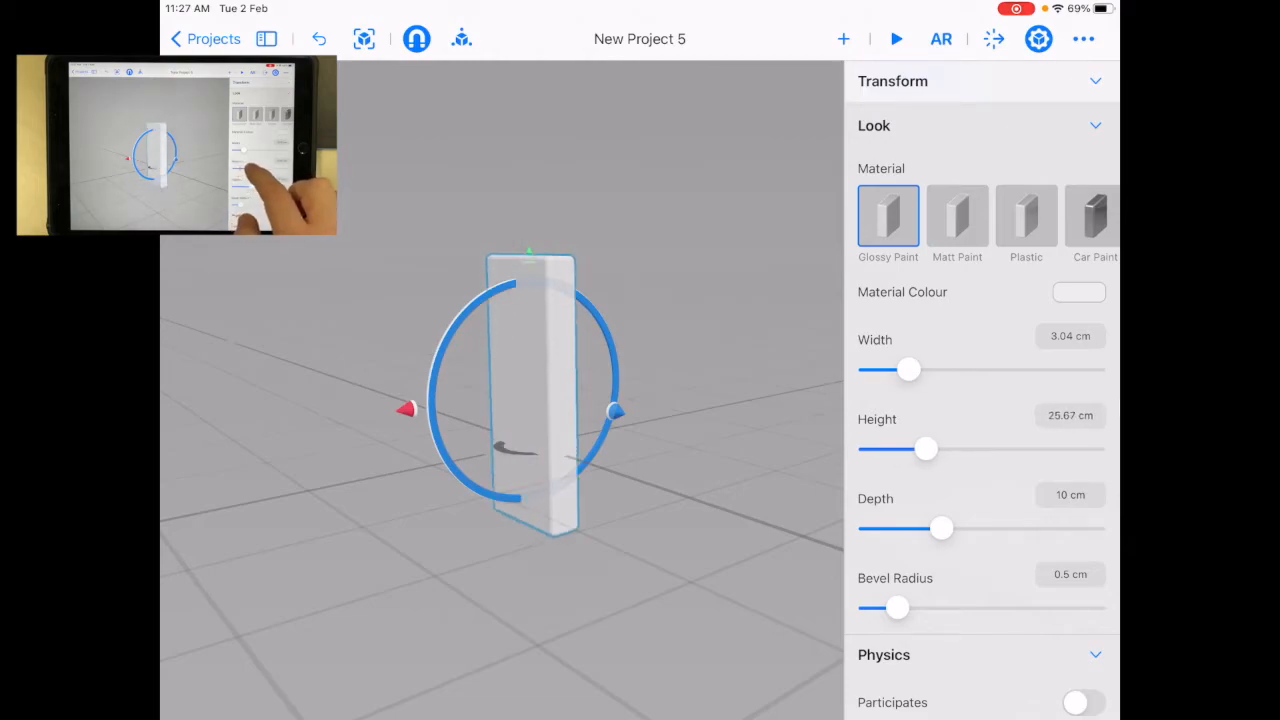
left_click_drag(940, 528, 974, 528)
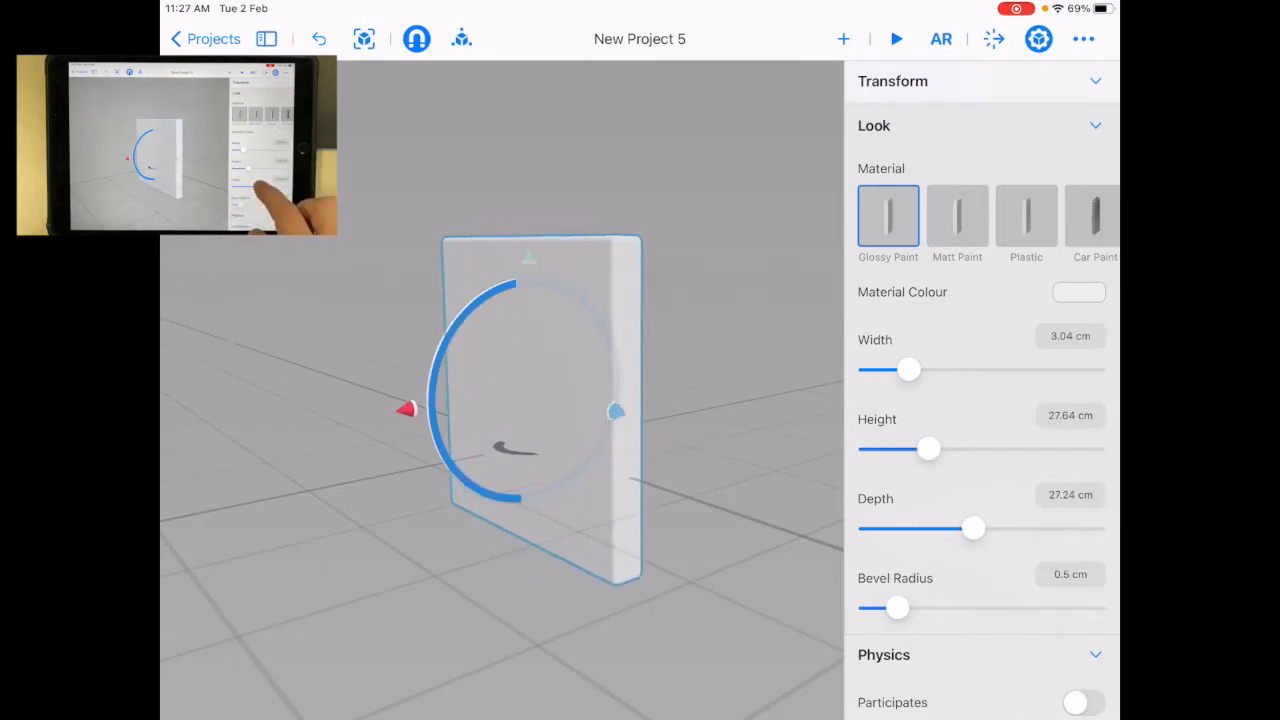
left_click_drag(972, 528, 984, 528)
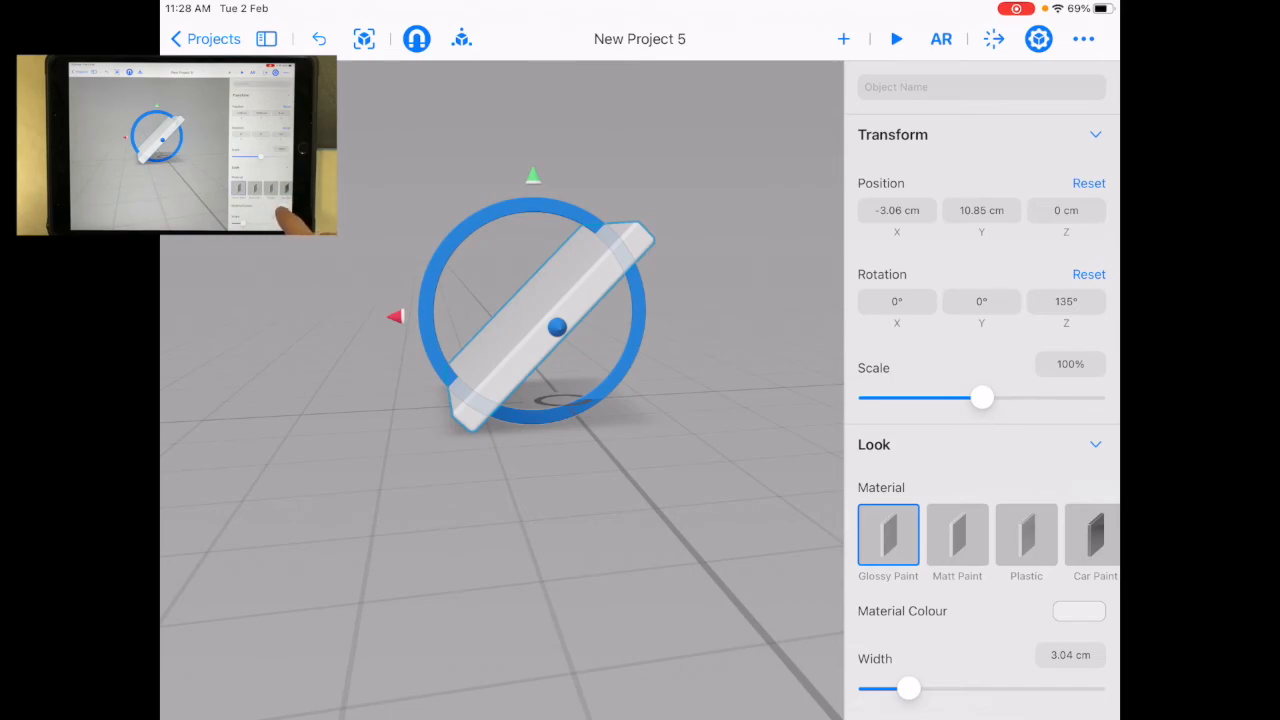
Step: Change the slab's material colour to green from the palette
left_click(1076, 610)
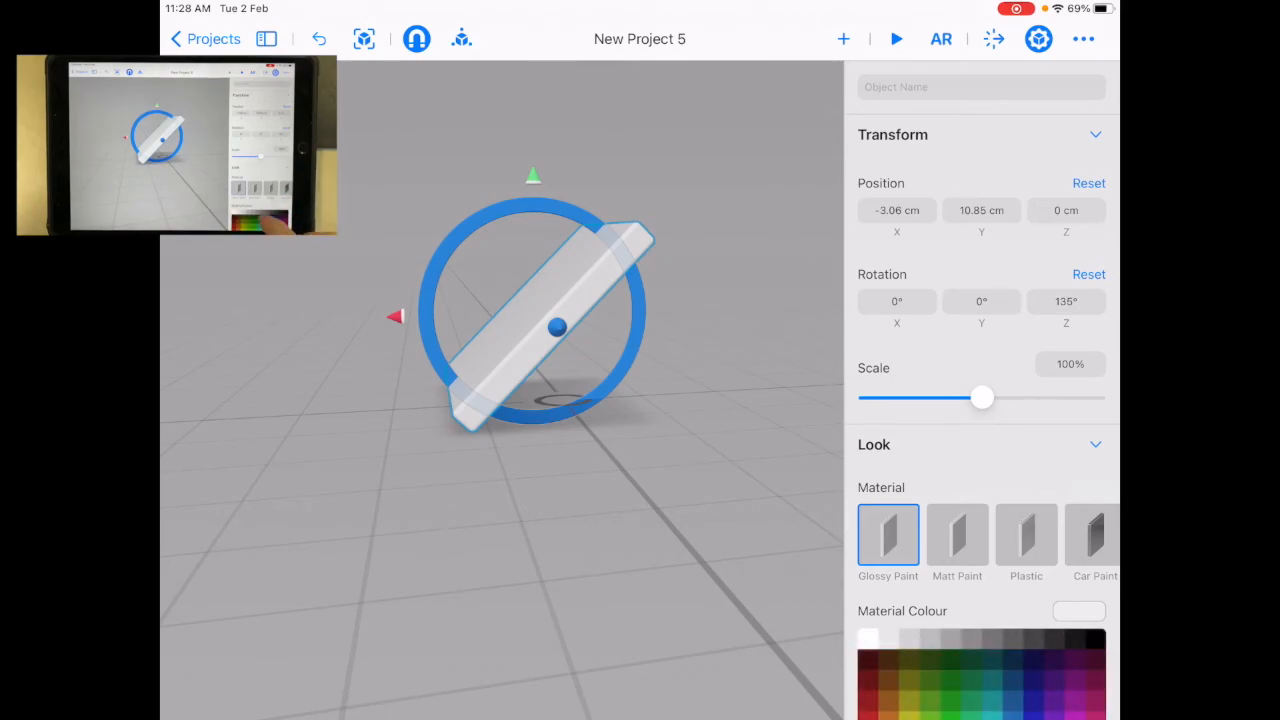
left_click(972, 698)
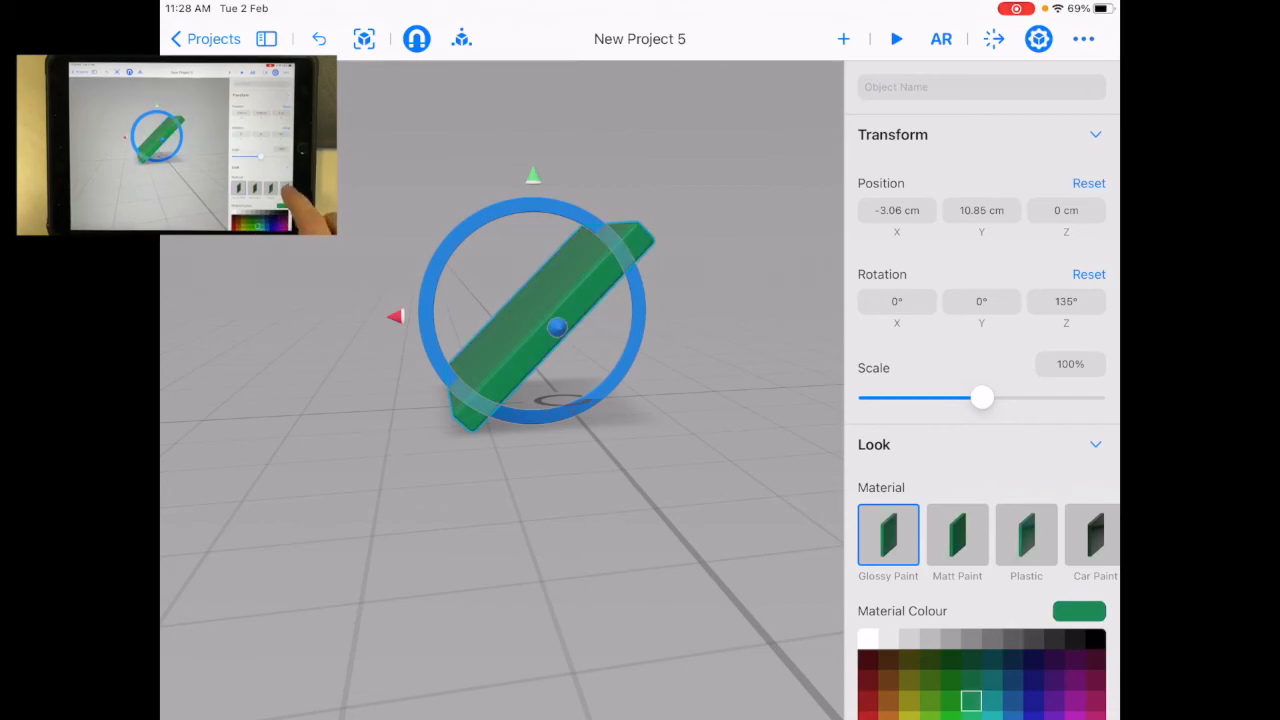